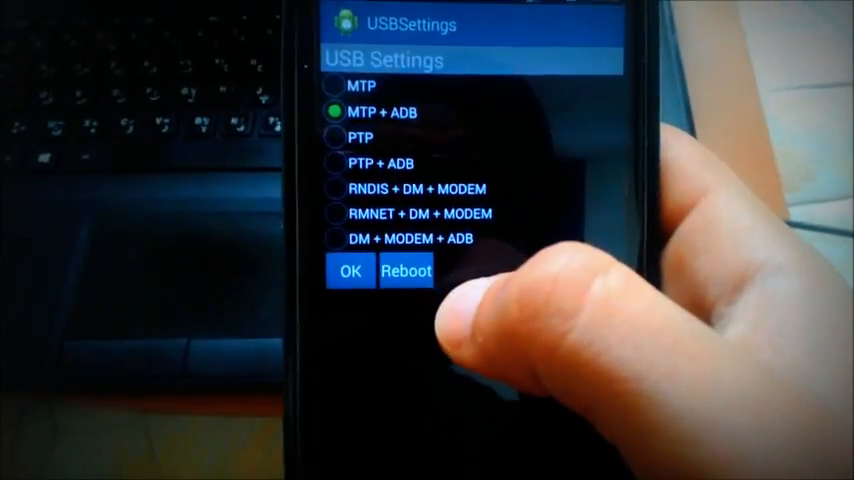
# Step: Tap Reboot to restart the phone with the MTP + ADB USB mode selected
pyautogui.click(406, 271)
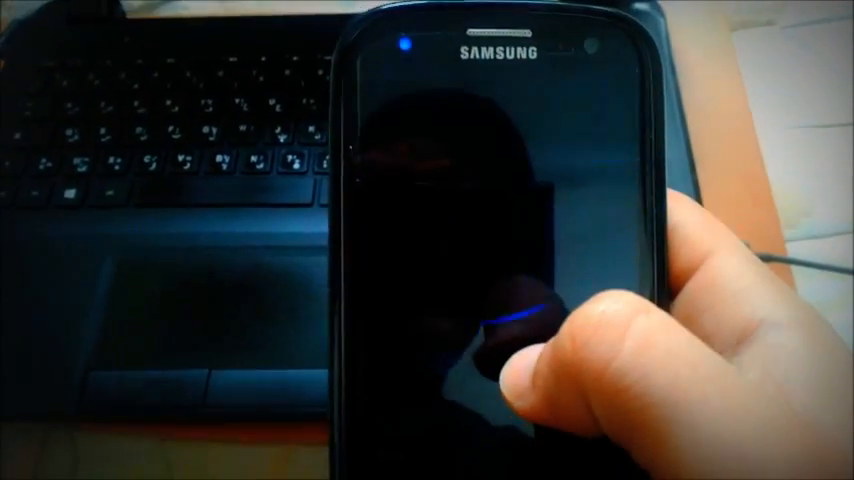